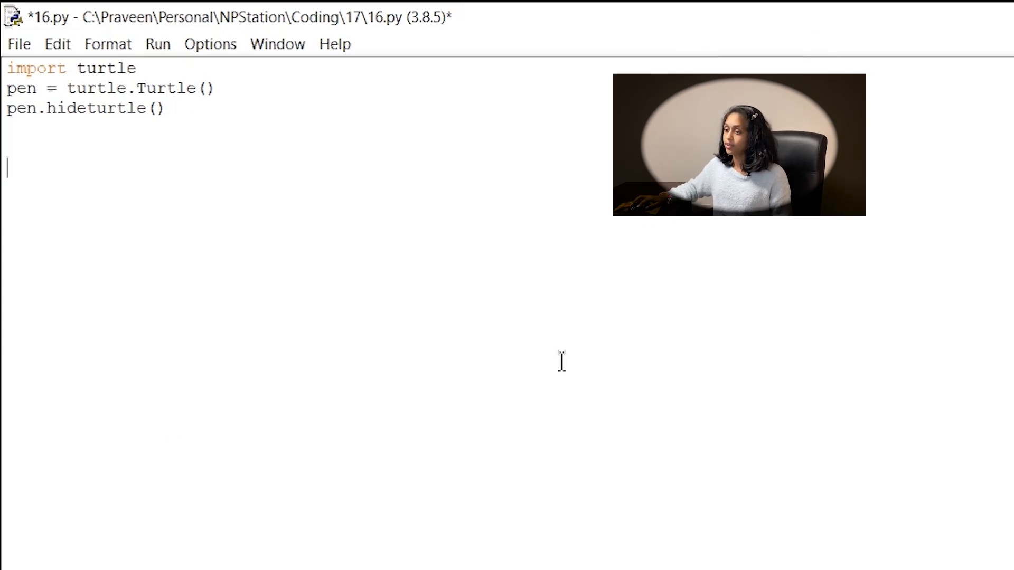
pyautogui.moveTo(131, 140)
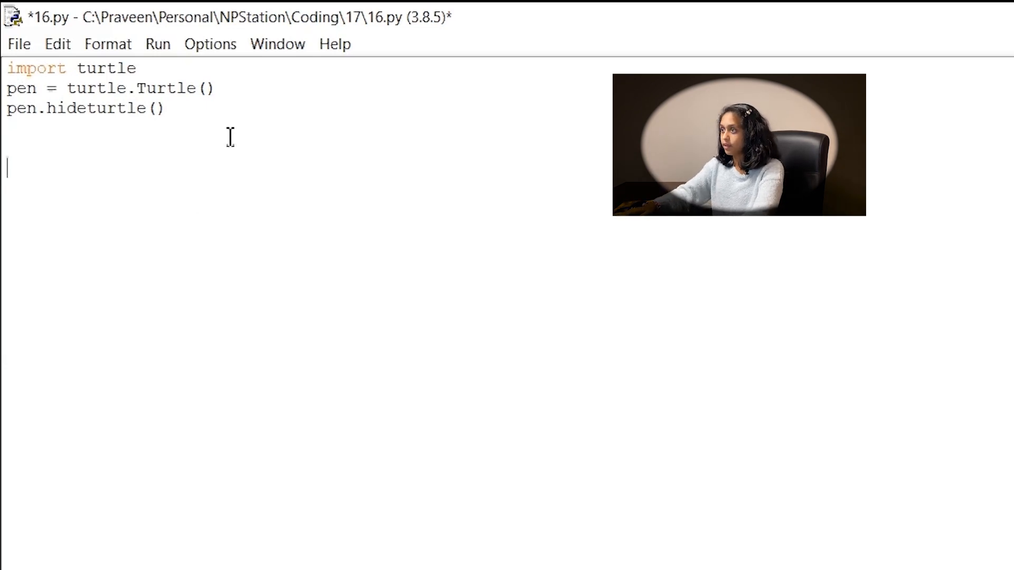
# Add pen.fillcolor('orange') to set the turtle's fill colour to orange.
pyautogui.write('pen')
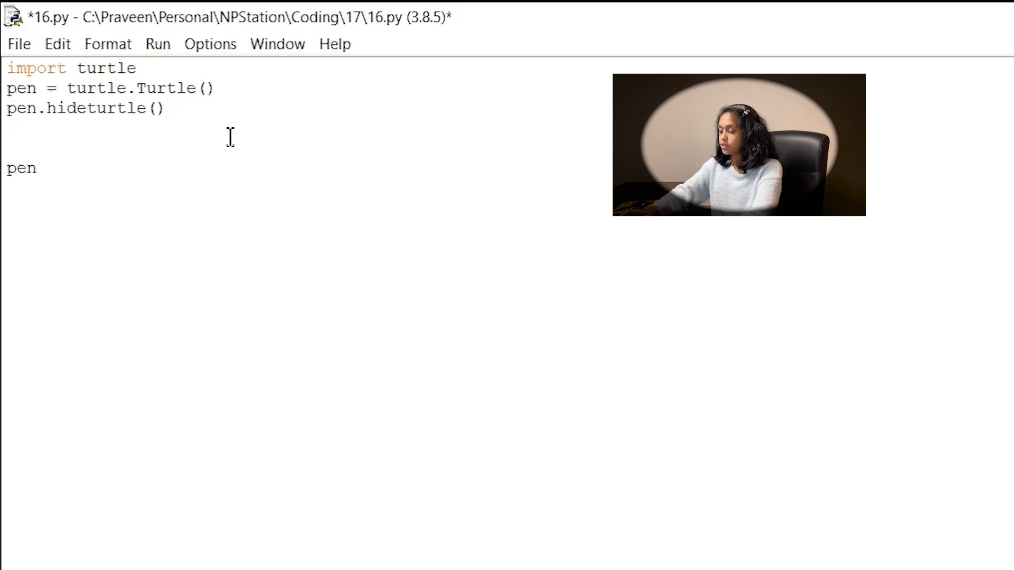
pyautogui.write('.fi')
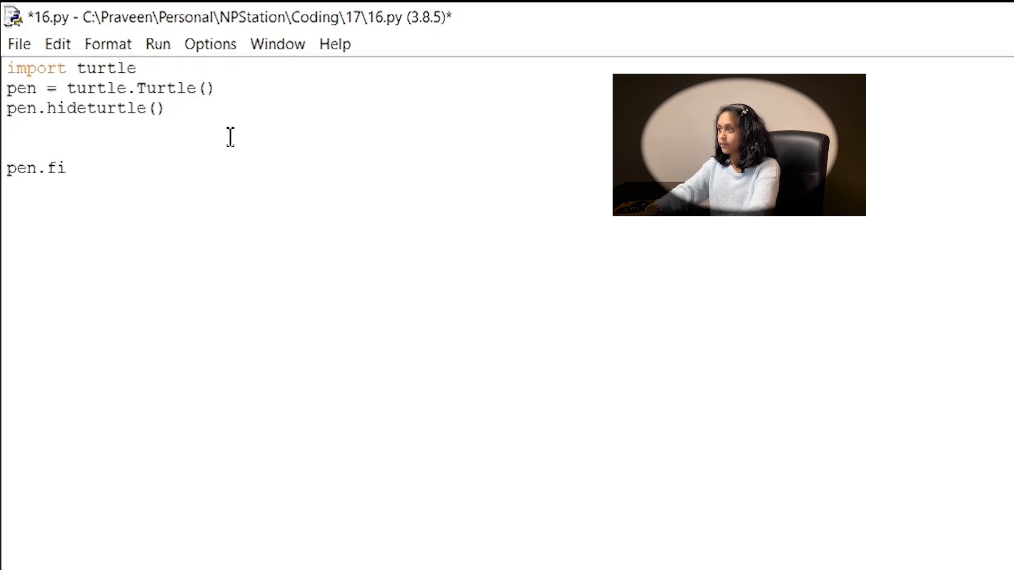
pyautogui.write('llcolor')
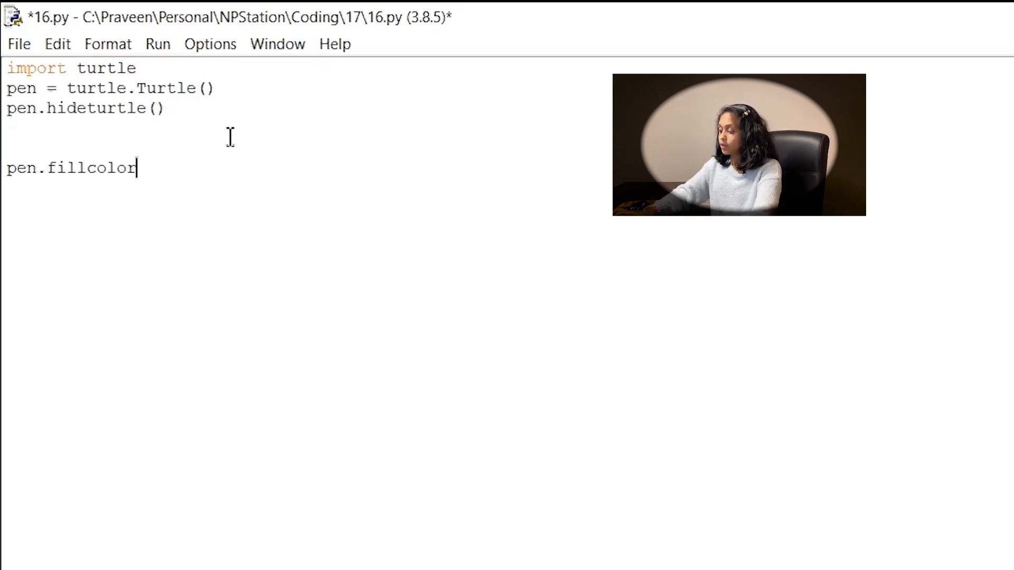
pyautogui.write("('")
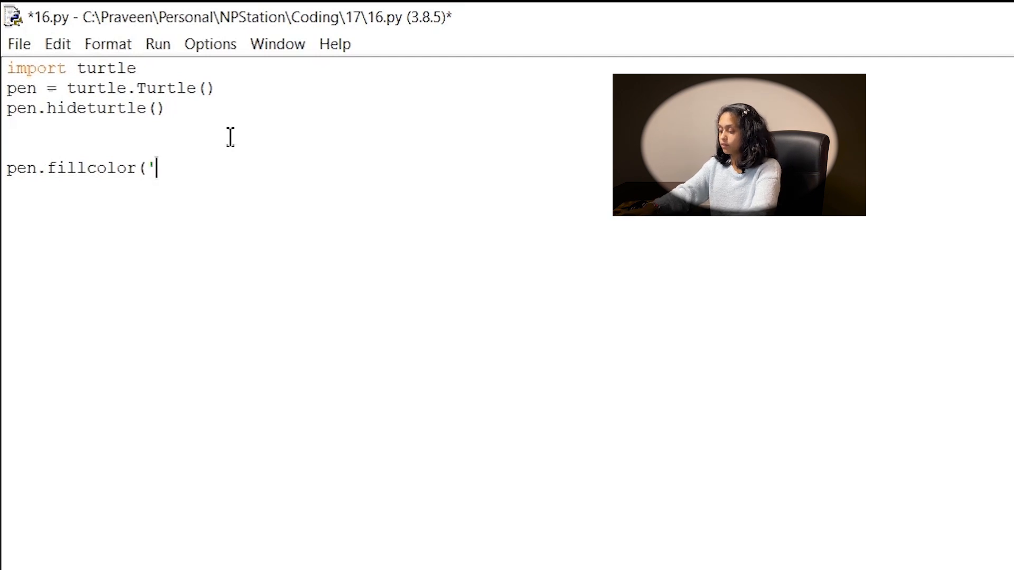
pyautogui.write("orange'")
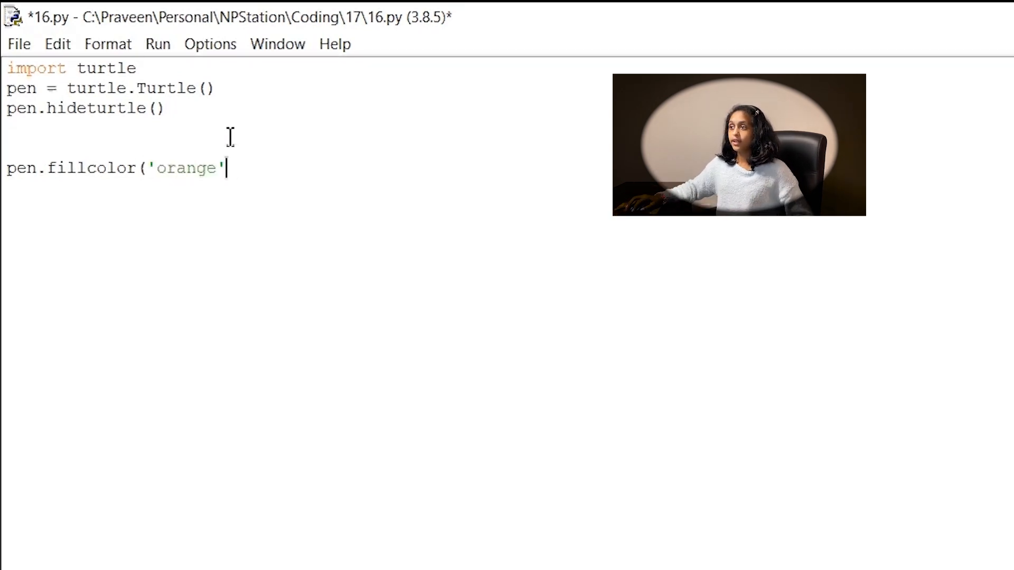
pyautogui.write(')')
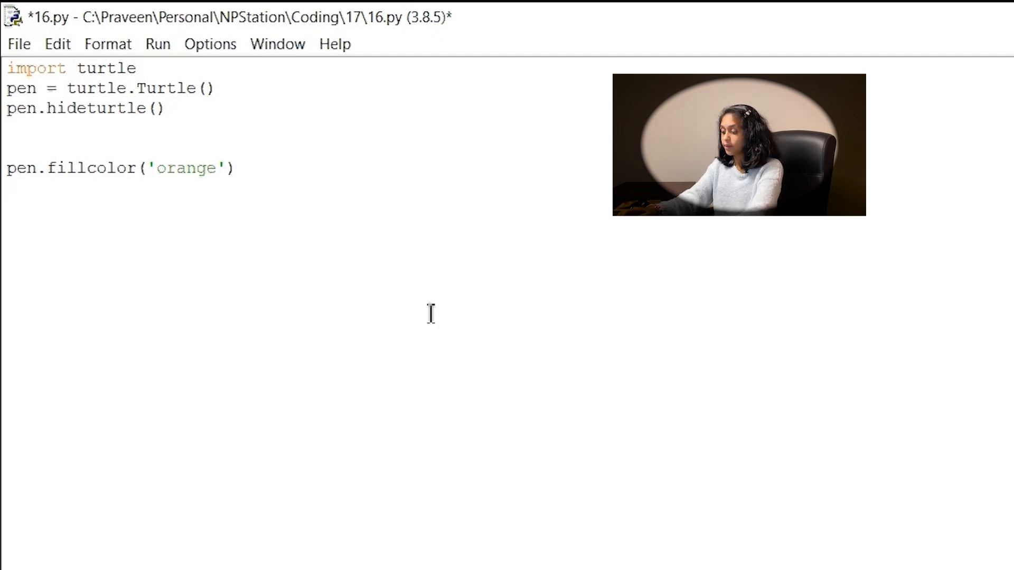
# Add pen.begin_fill(), pen.circle(50) and pen.end_fill() to draw a filled radius-50 circle.
pyautogui.write('pen.be')
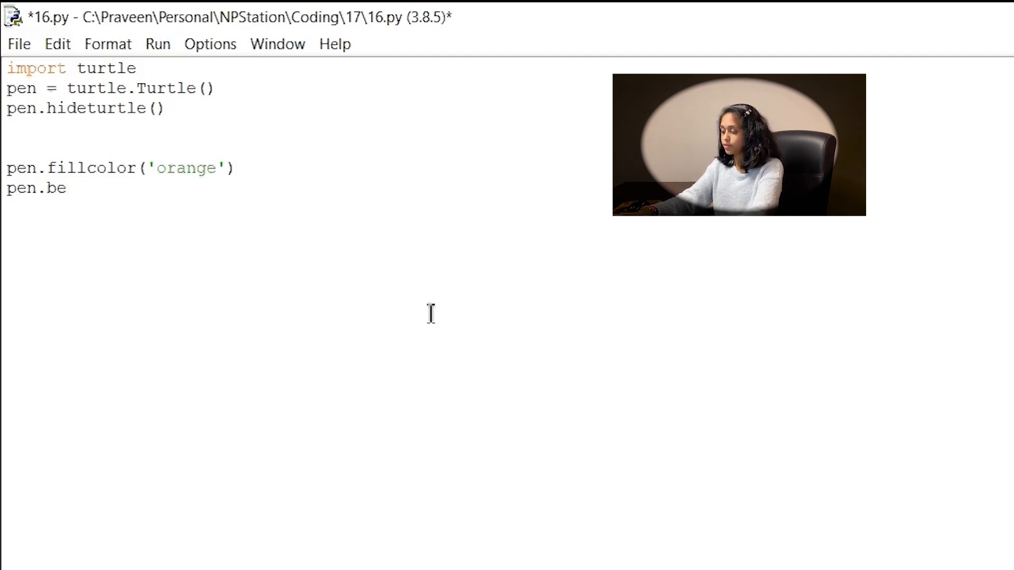
pyautogui.write('gin_fil')
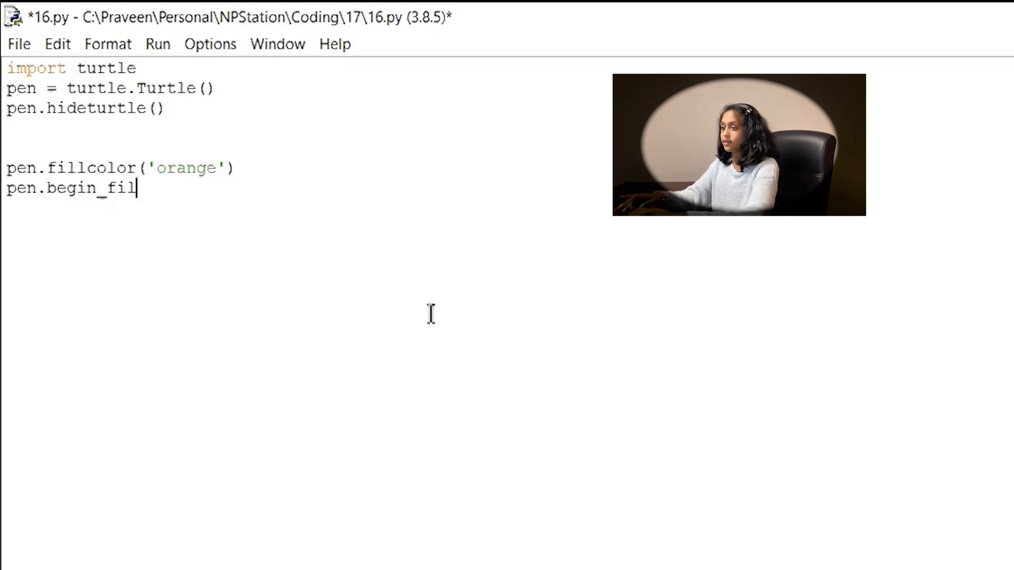
pyautogui.write('l(')
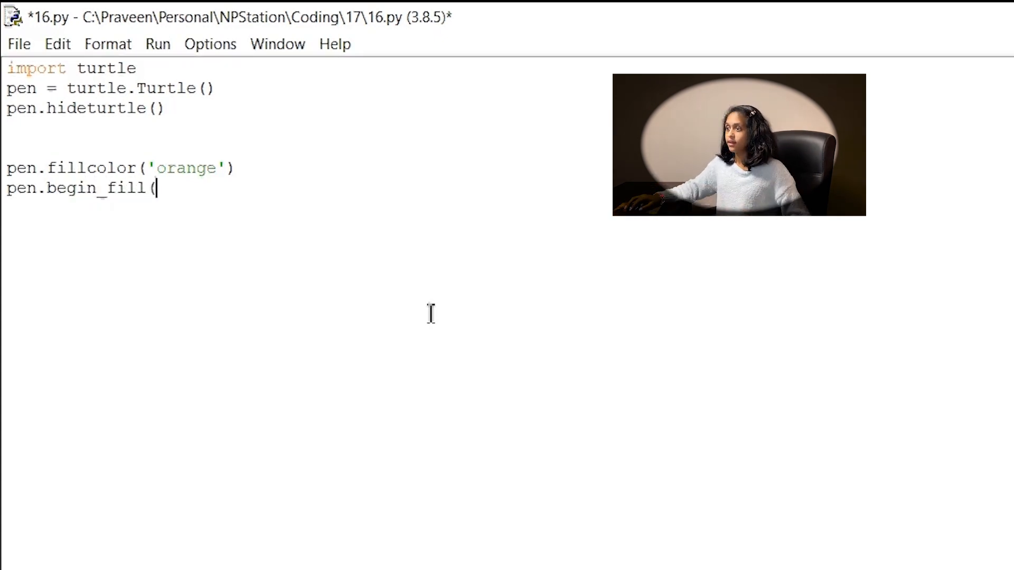
pyautogui.write(')')
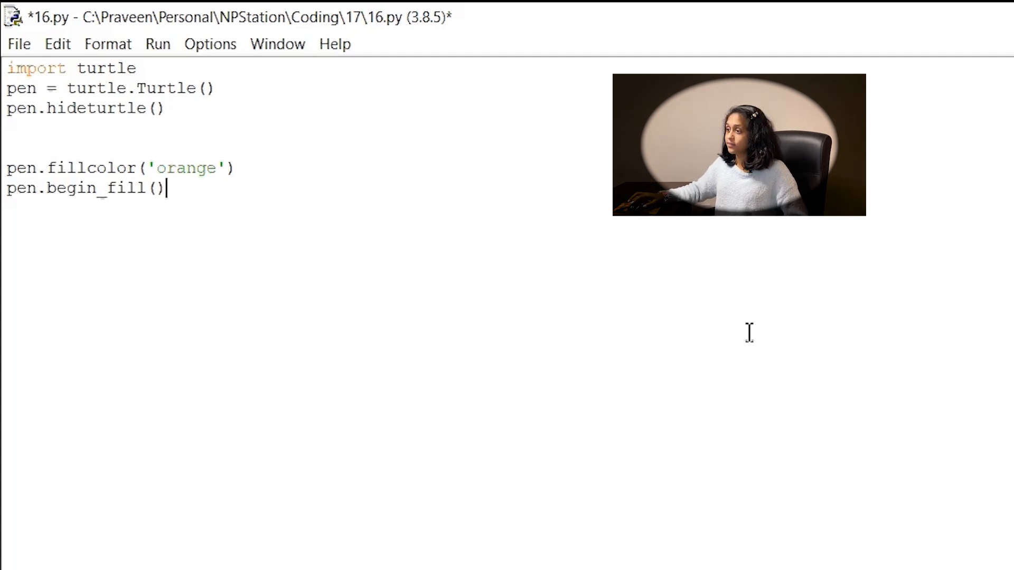
pyautogui.moveTo(761, 257)
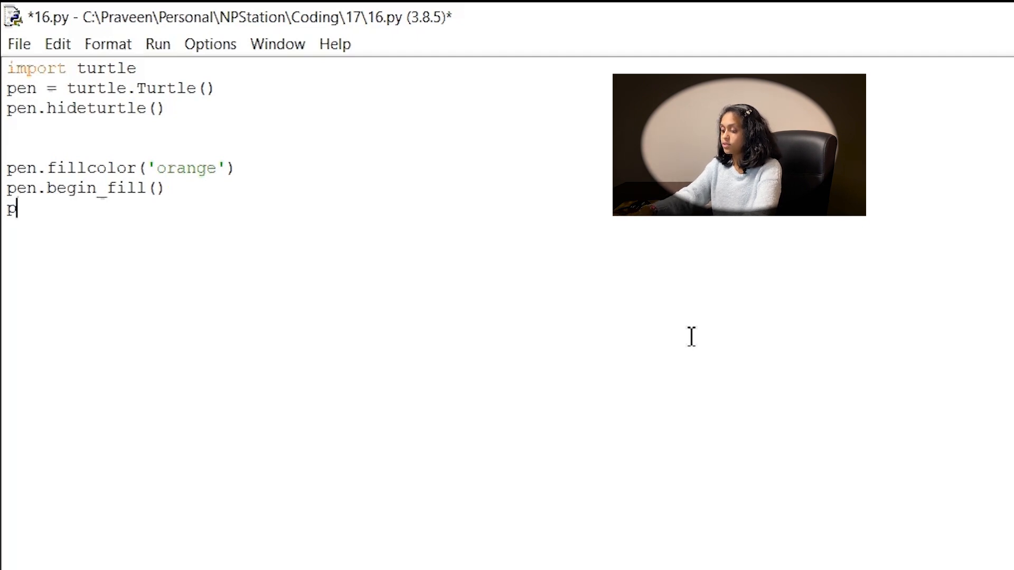
pyautogui.write('pen.circ')
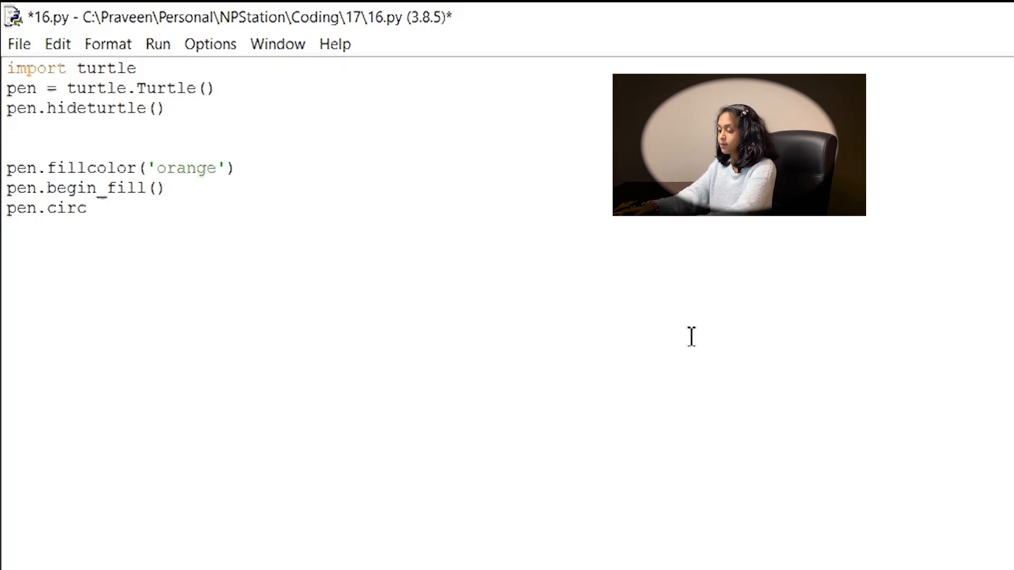
pyautogui.write('le(50')
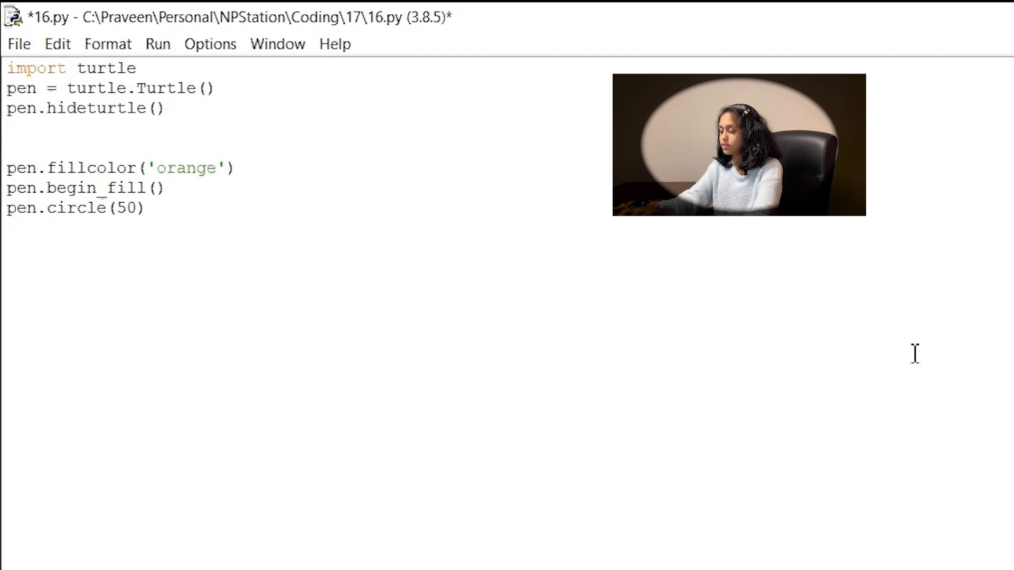
pyautogui.write('pen.en')
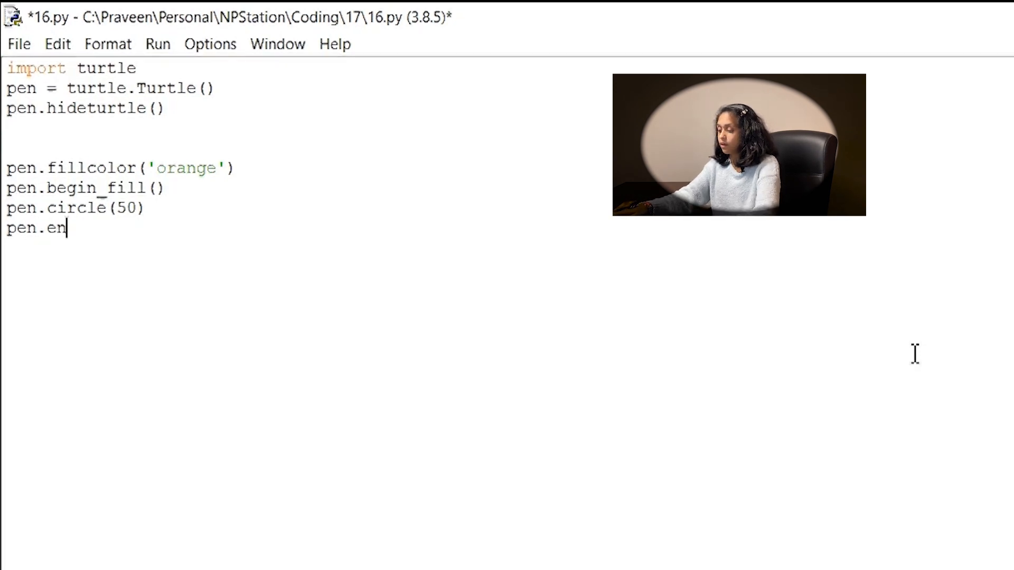
pyautogui.write('d_fi')
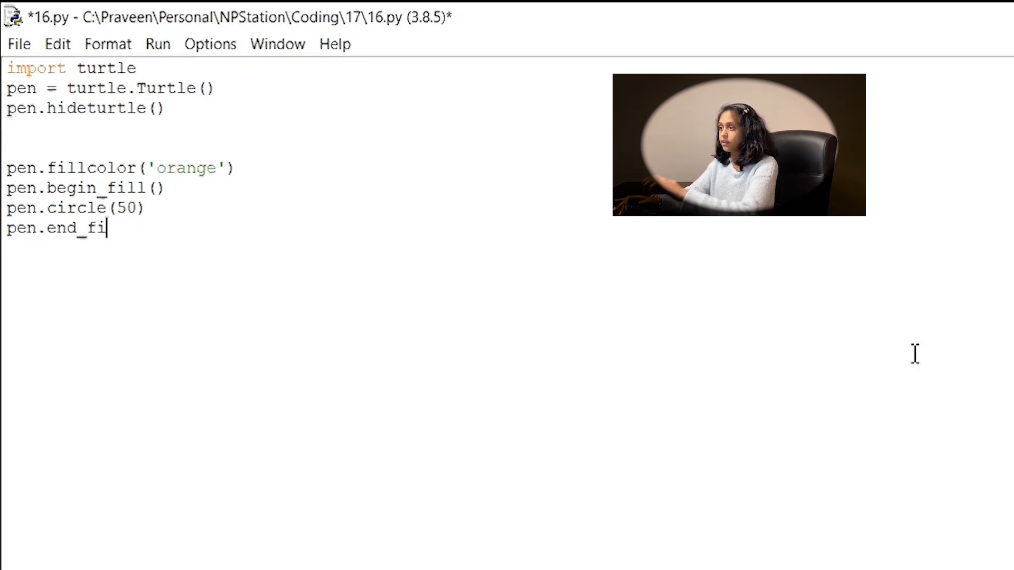
pyautogui.write('ll()')
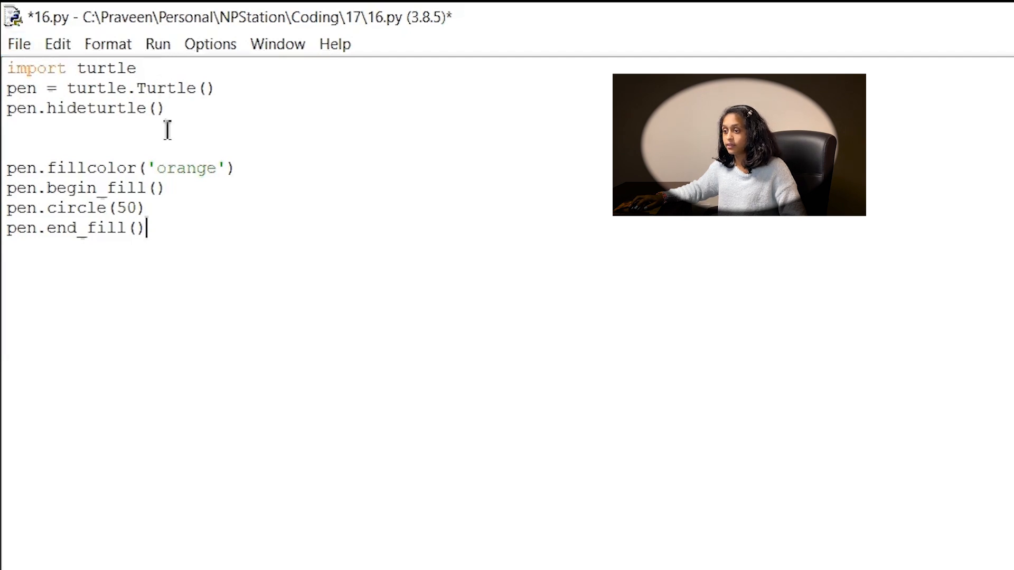
# Run the module to draw the orange-filled circle, then close the turtle graphics window.
pyautogui.click(158, 44)
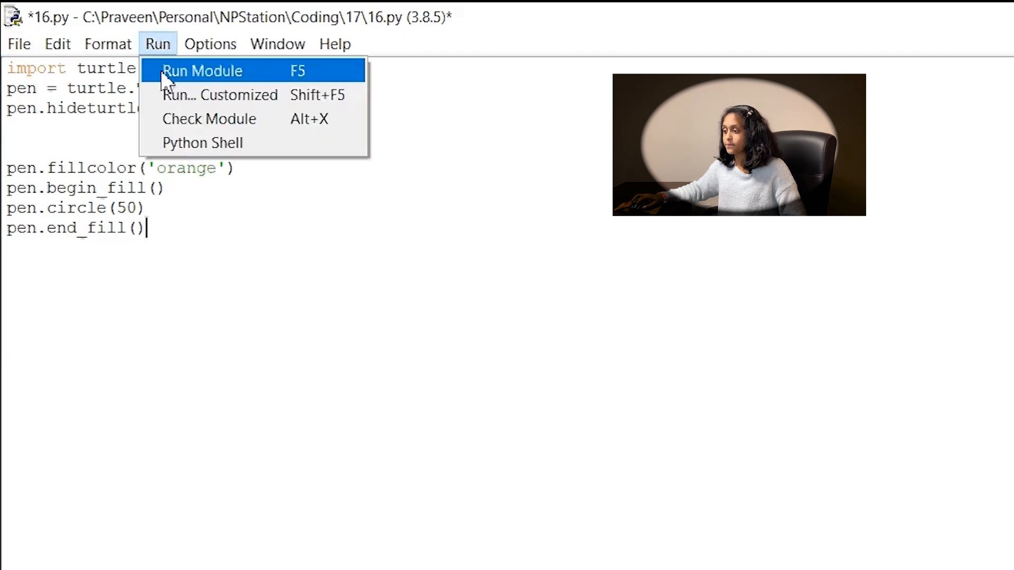
pyautogui.click(203, 70)
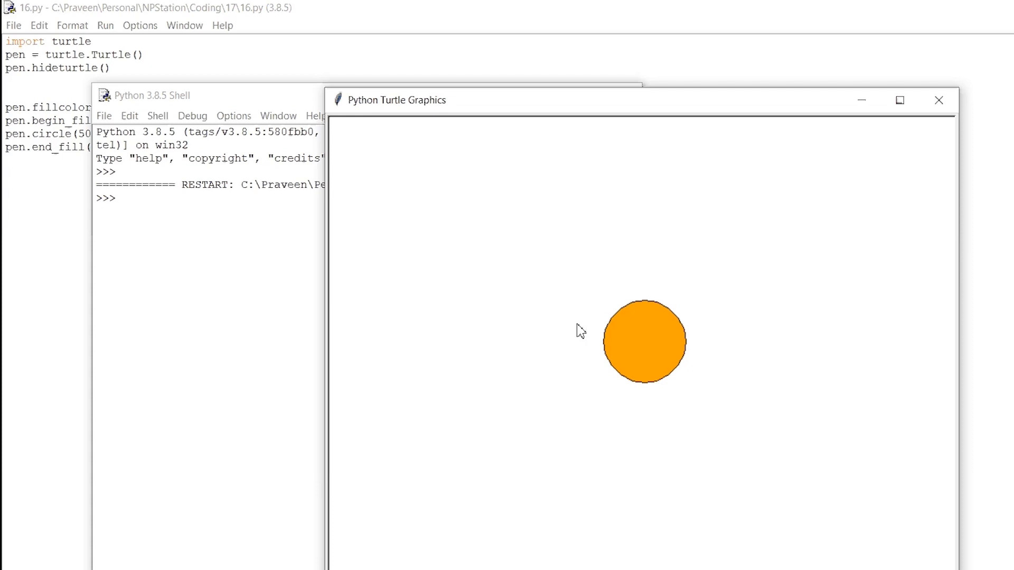
pyautogui.moveTo(610, 269)
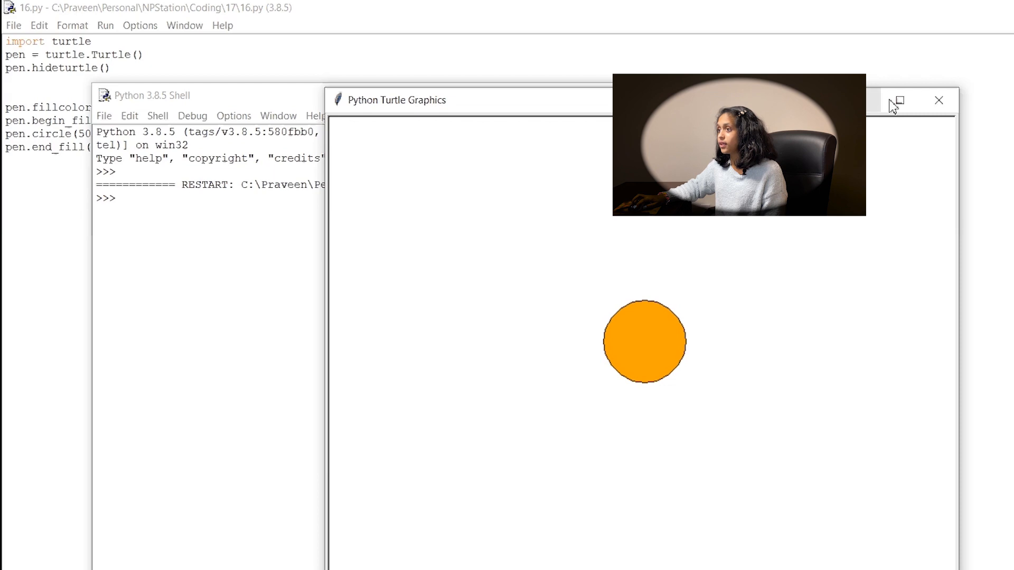
pyautogui.click(939, 101)
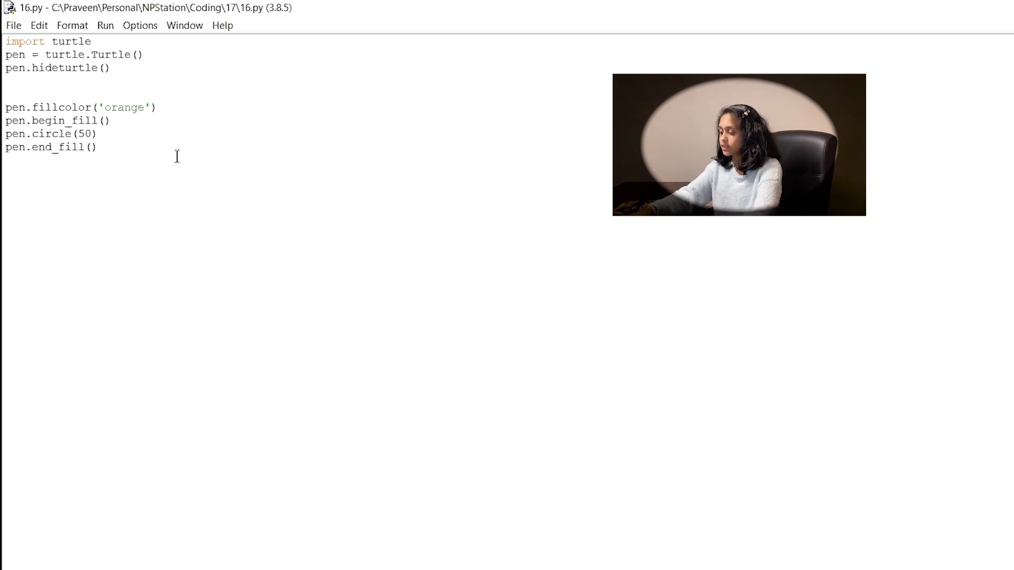
# Add pen.circle(100, 180) for a radius-100 half-circle arc and save the script.
pyautogui.write('pen')
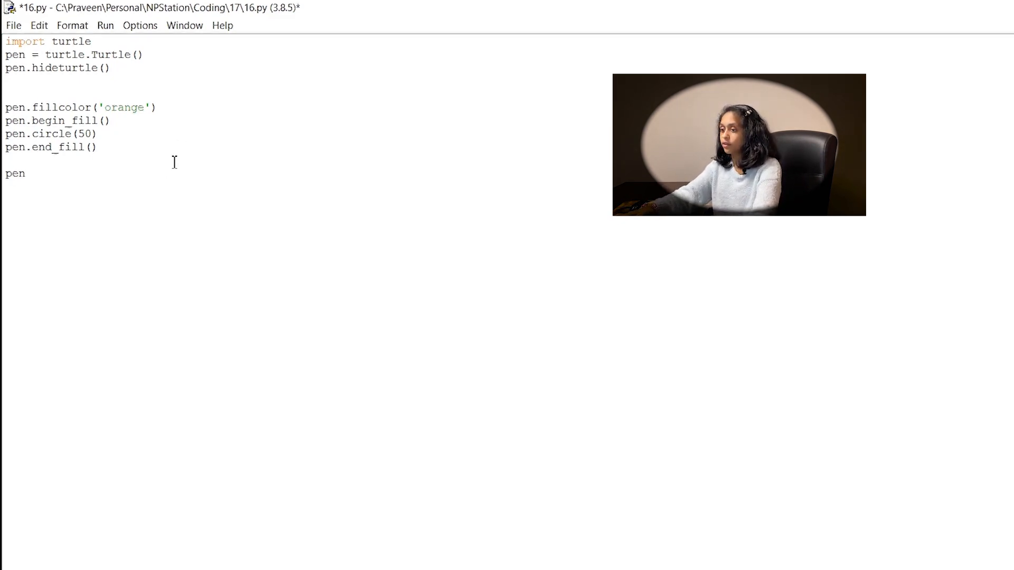
pyautogui.write('.circle')
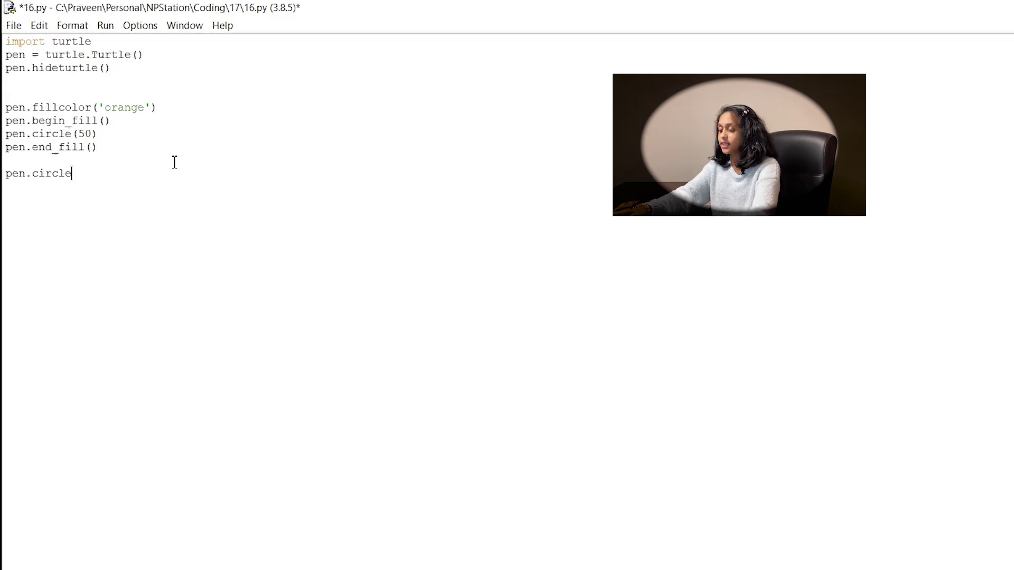
pyautogui.write('(1')
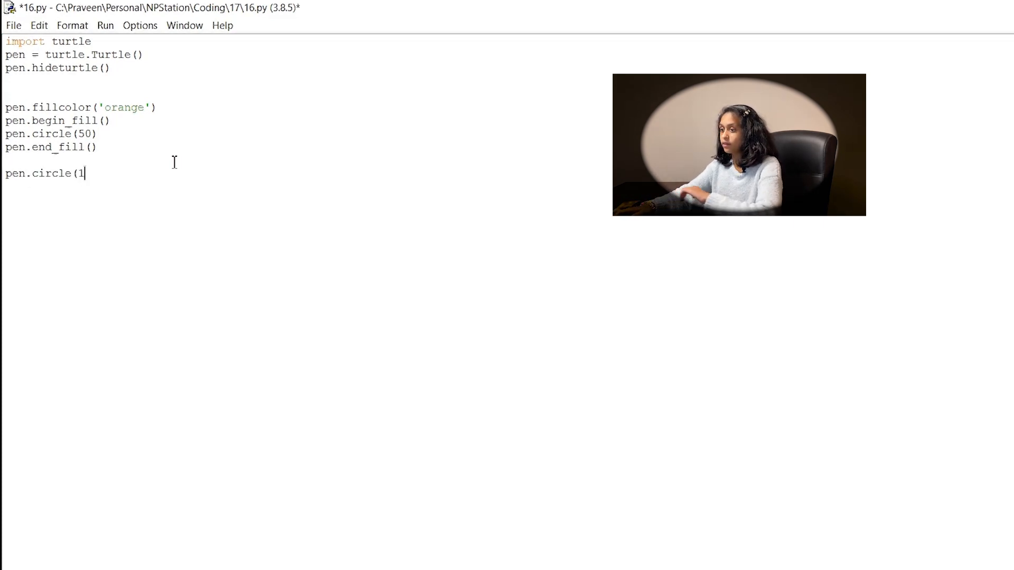
pyautogui.write('00)')
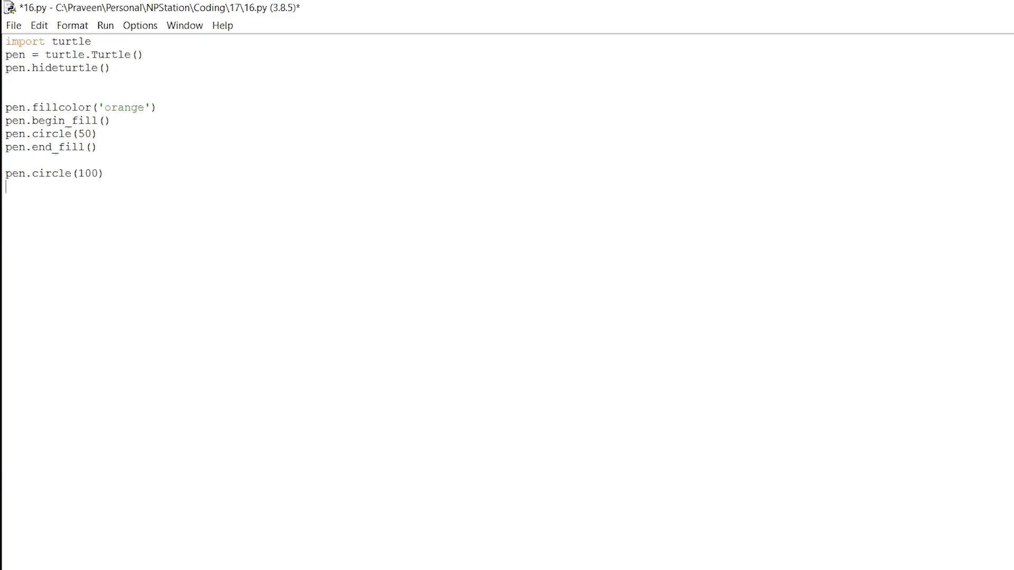
pyautogui.moveTo(572, 215)
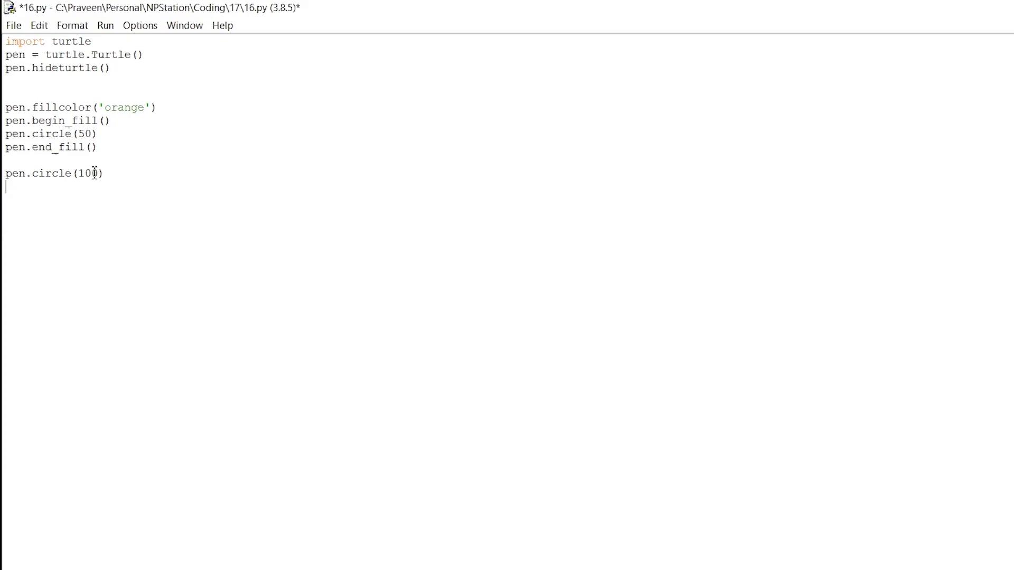
pyautogui.write('0,')
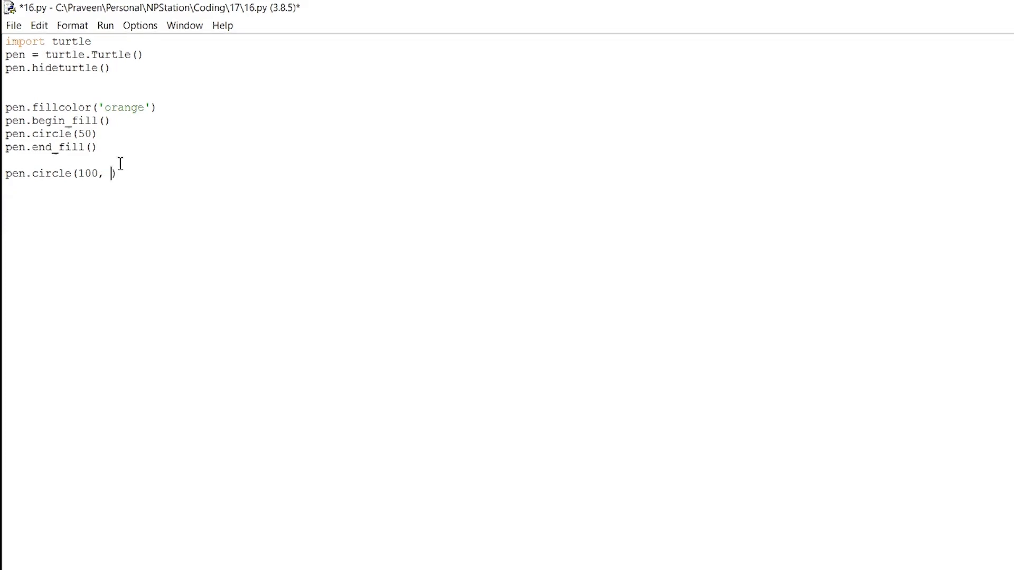
pyautogui.write('180')
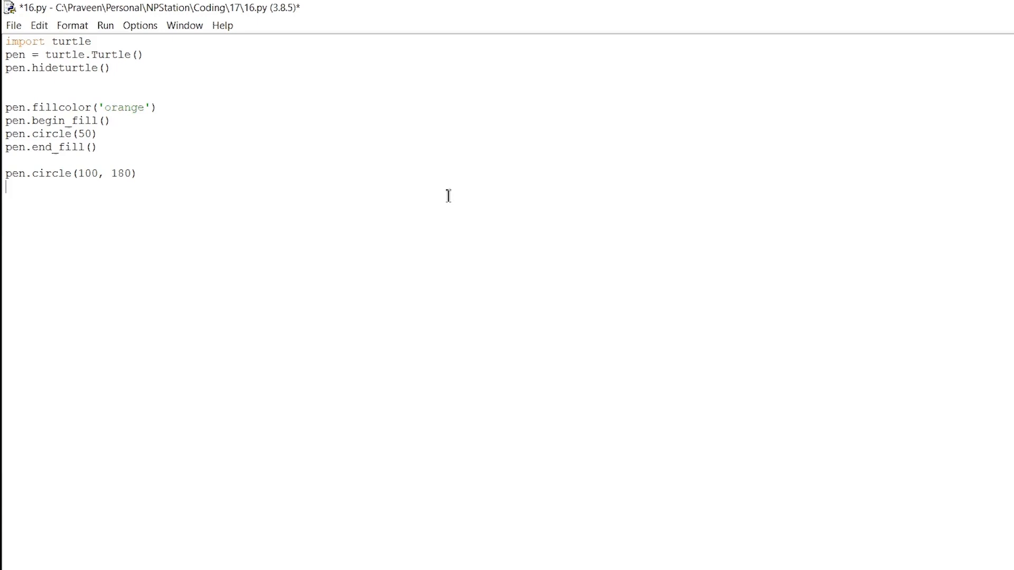
pyautogui.press('ctrl+s')
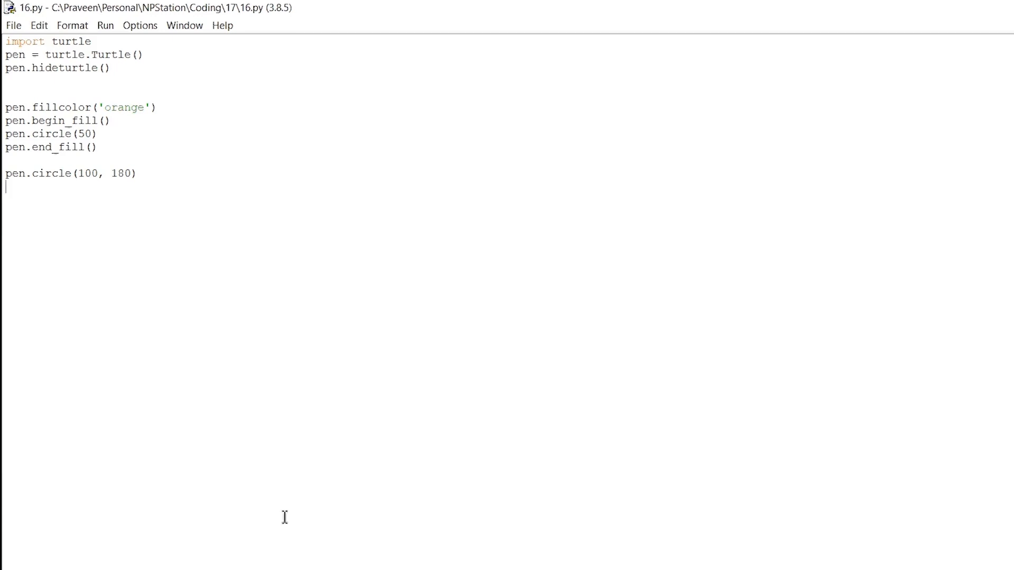
pyautogui.click(106, 26)
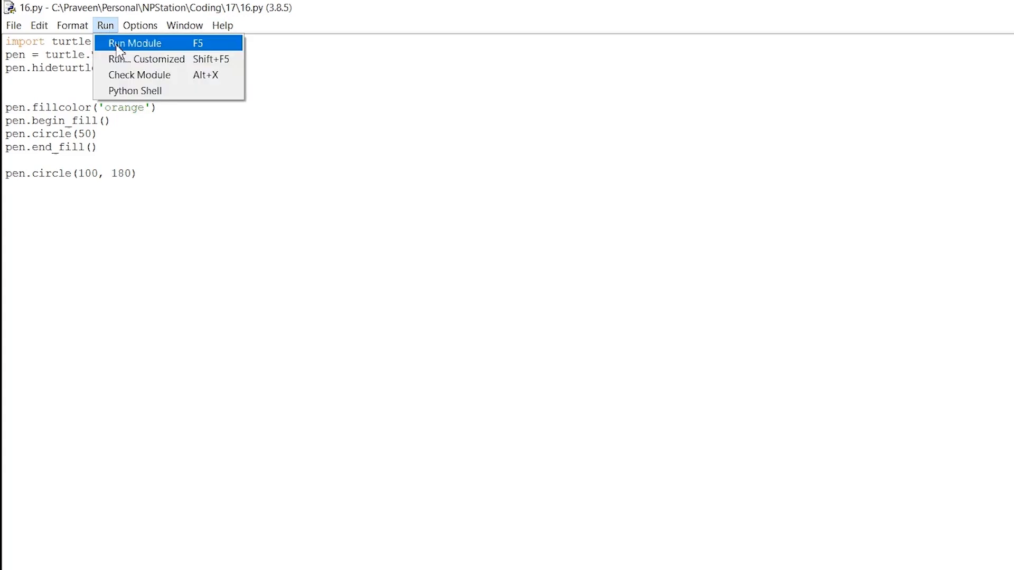
pyautogui.click(136, 42)
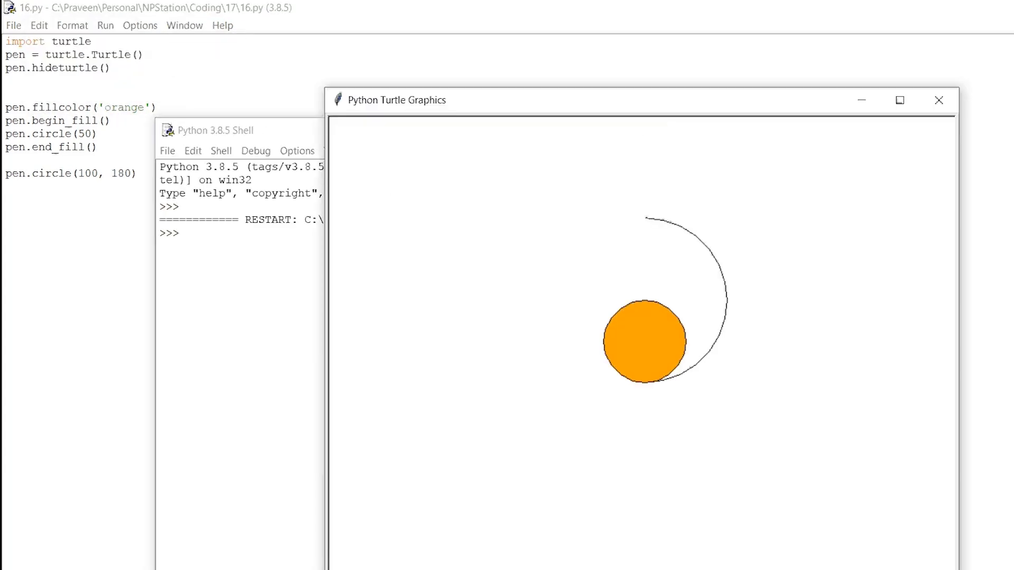
pyautogui.moveTo(584, 408)
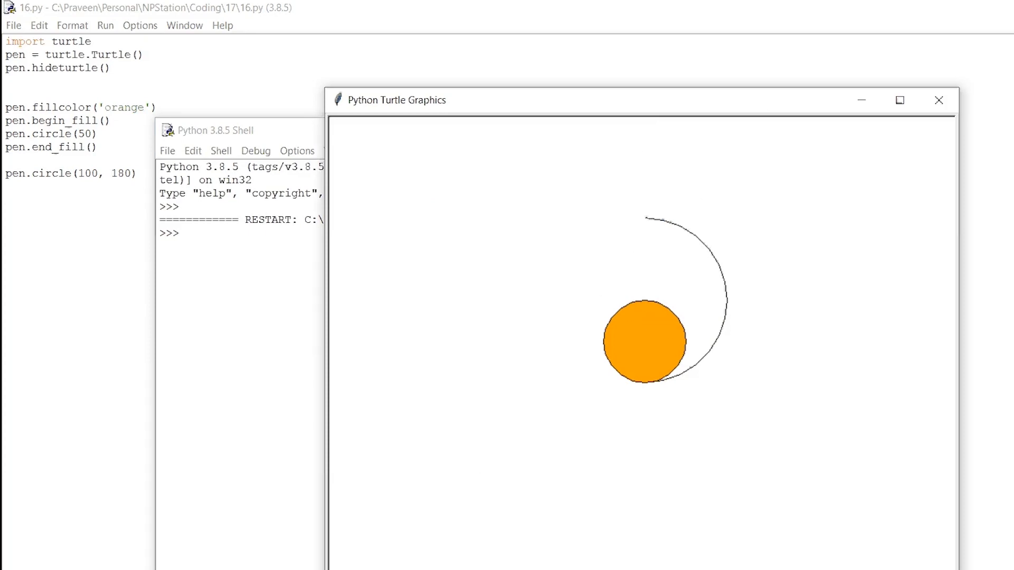
pyautogui.moveTo(927, 134)
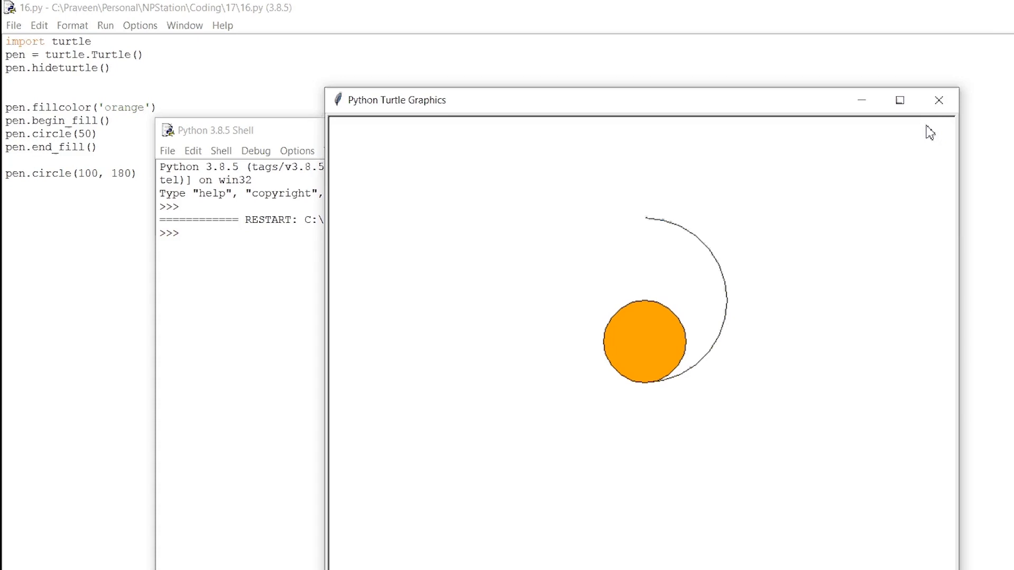
pyautogui.click(938, 100)
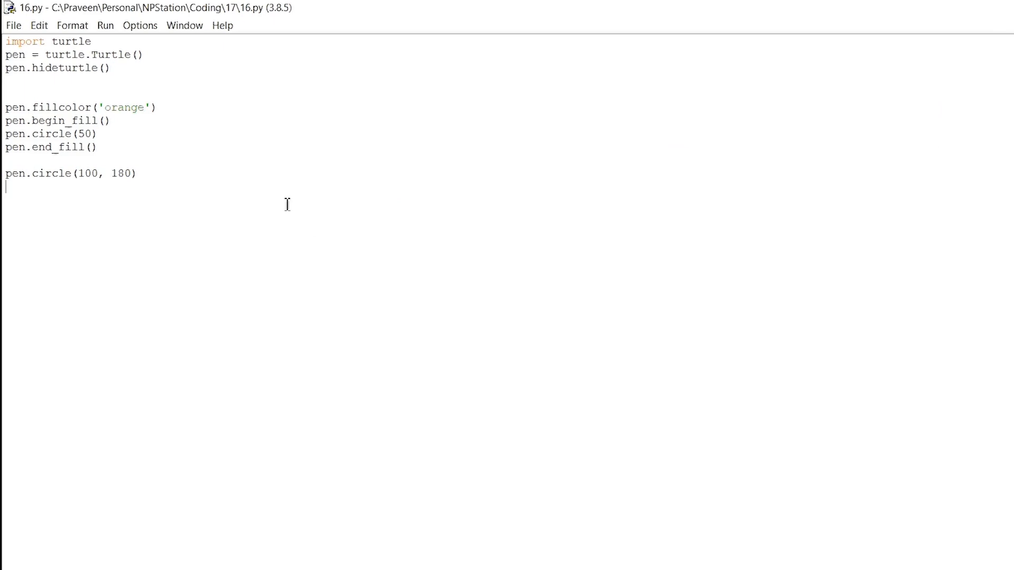
# Add pen.circle(200, 270, 30) for a radius-200, 270-degree arc in 30 steps, highlighting its arguments.
pyautogui.write('pen.cic')
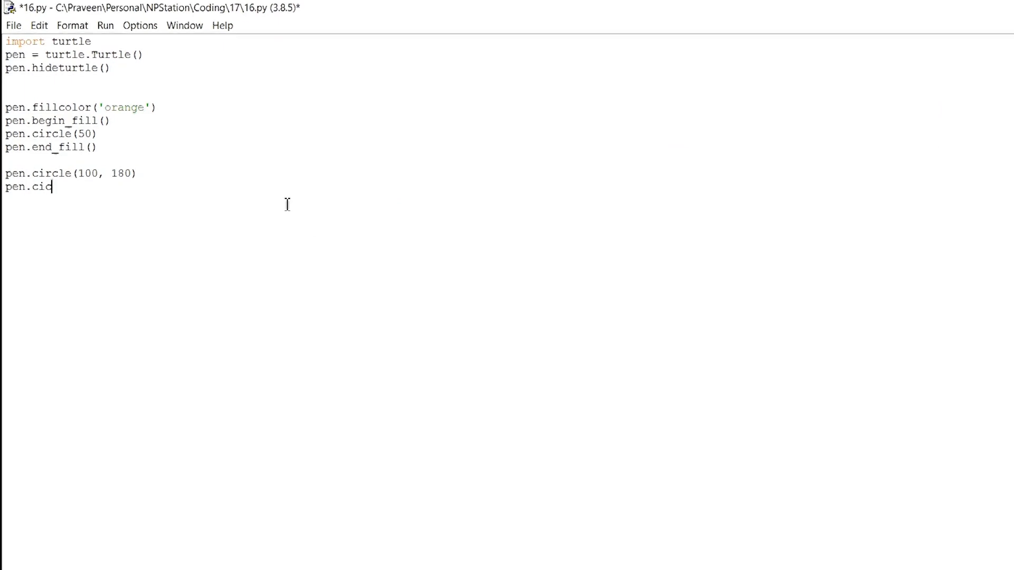
pyautogui.write('rcle(')
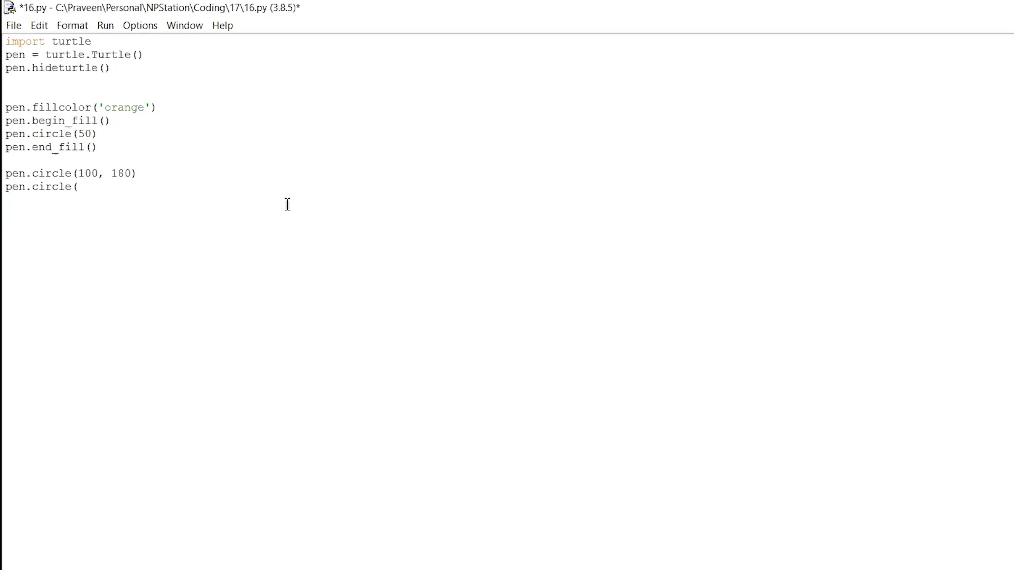
pyautogui.write('200,')
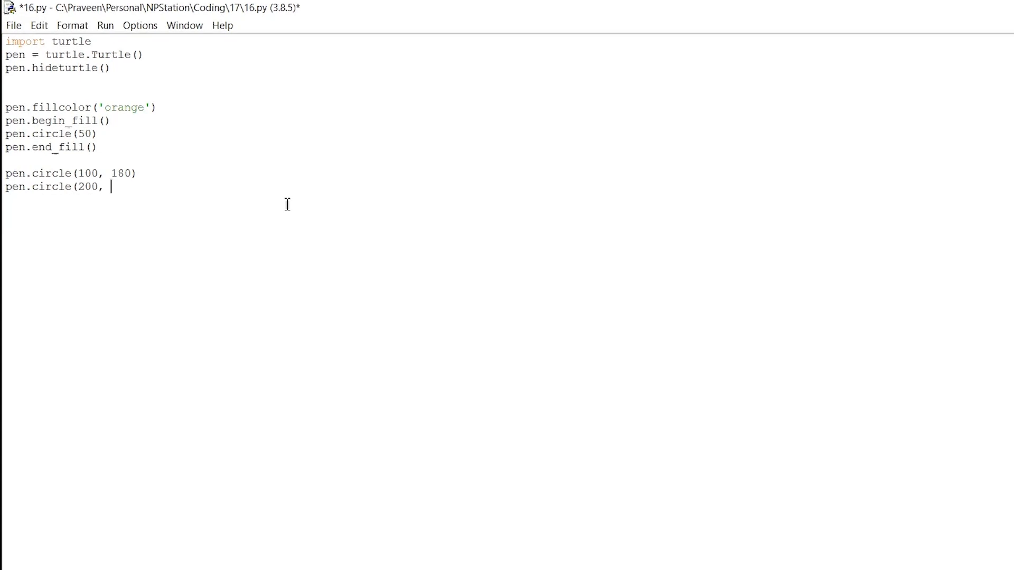
pyautogui.write('270')
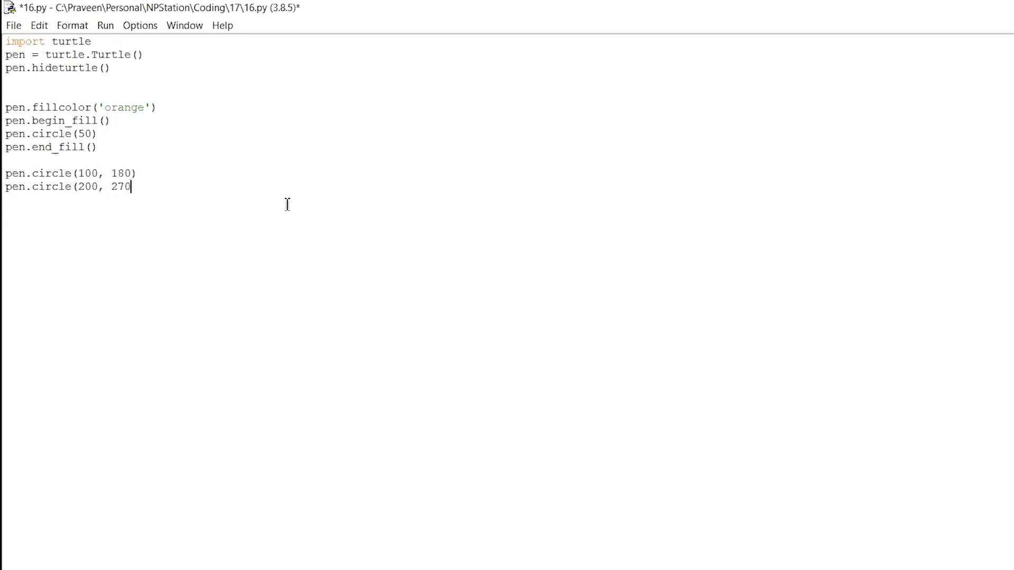
pyautogui.write(', 30')
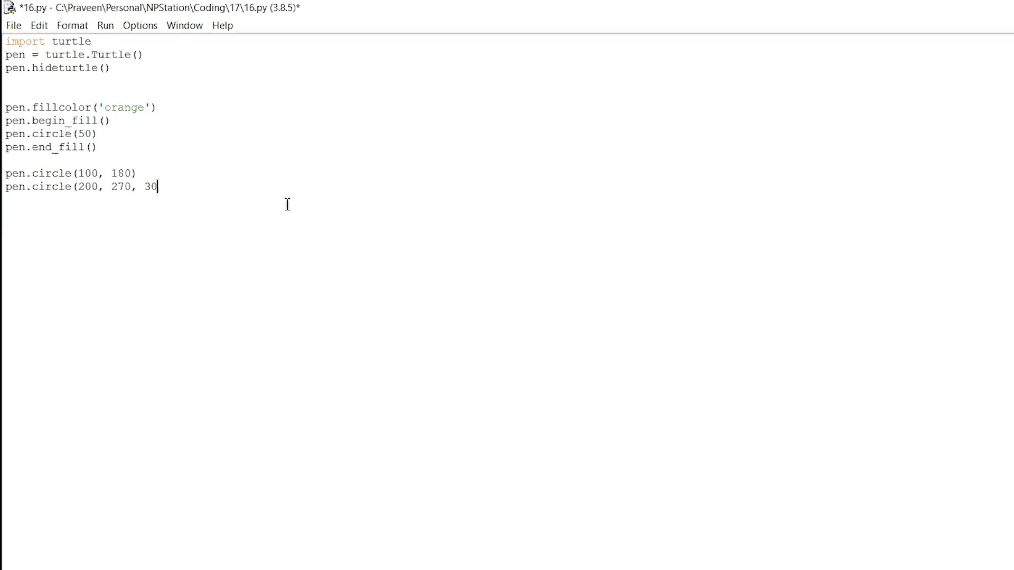
pyautogui.write(')')
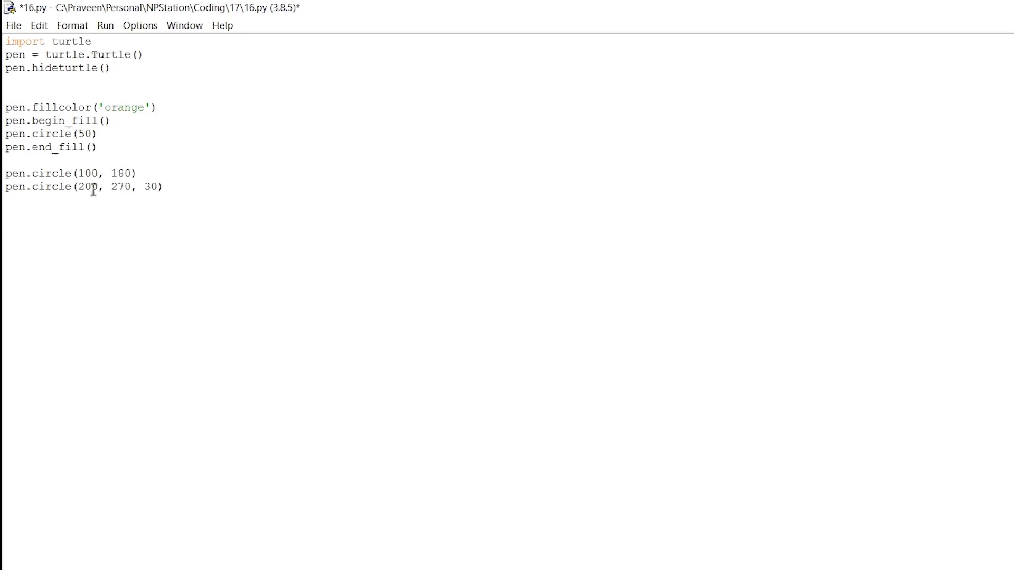
pyautogui.doubleClick(86, 186)
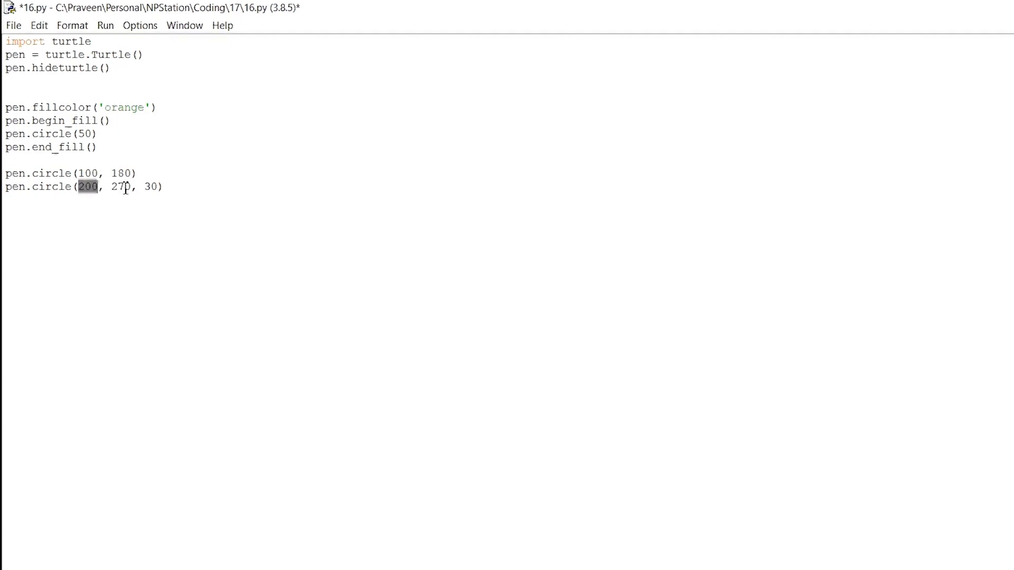
pyautogui.doubleClick(121, 187)
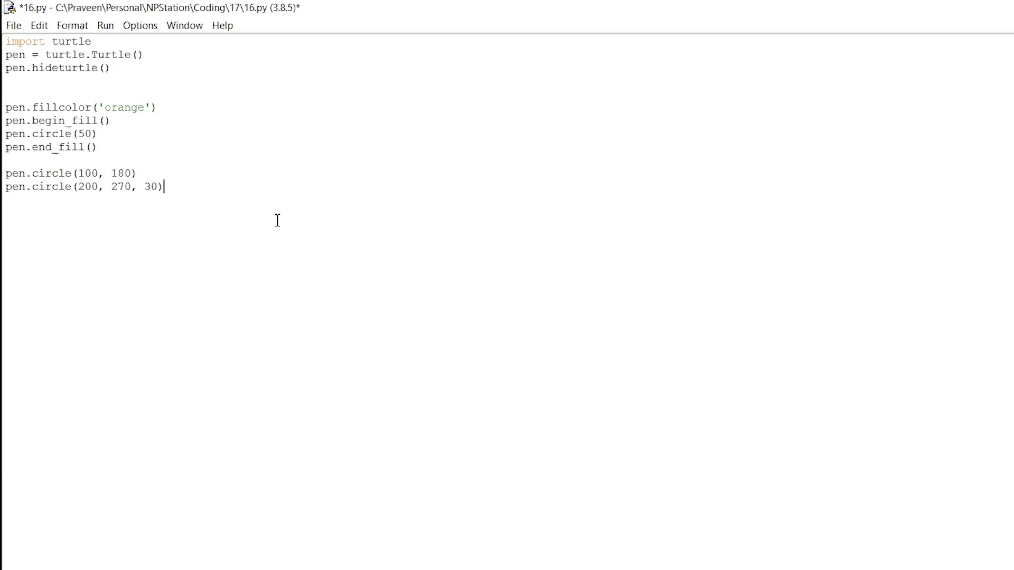
pyautogui.moveTo(362, 146)
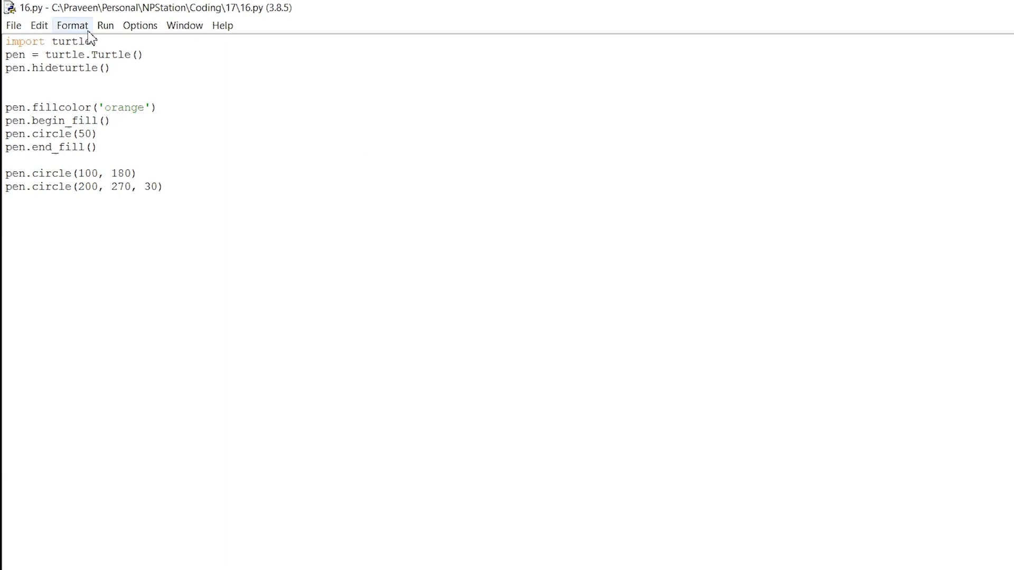
# Run the module so the turtle window starts drawing the circle and arcs.
pyautogui.click(105, 25)
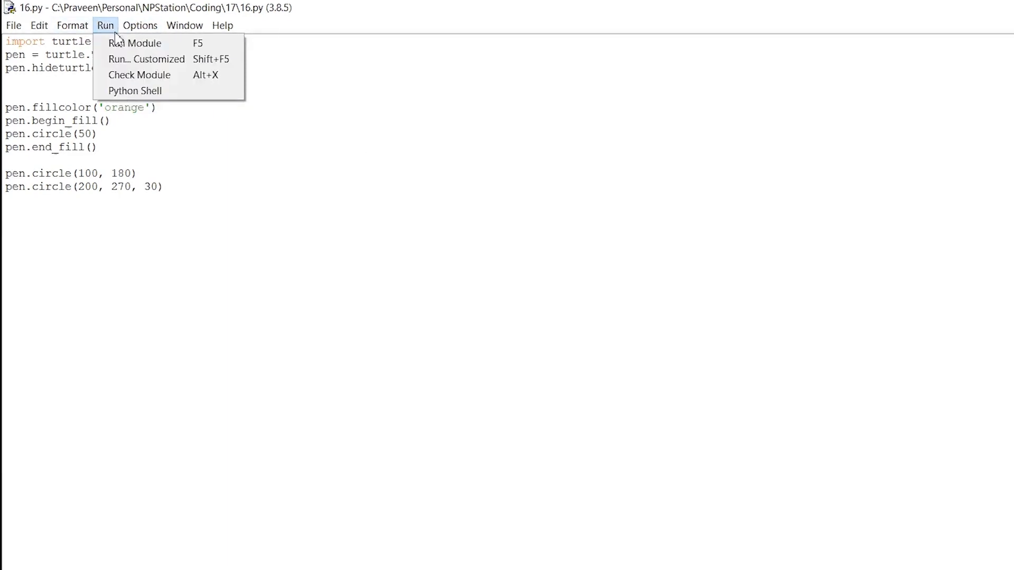
pyautogui.click(135, 43)
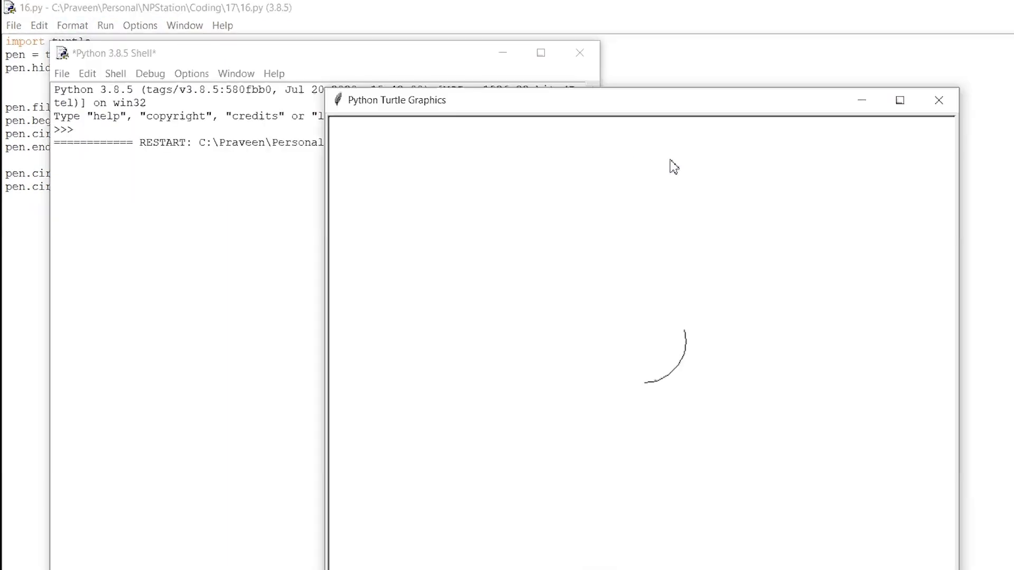